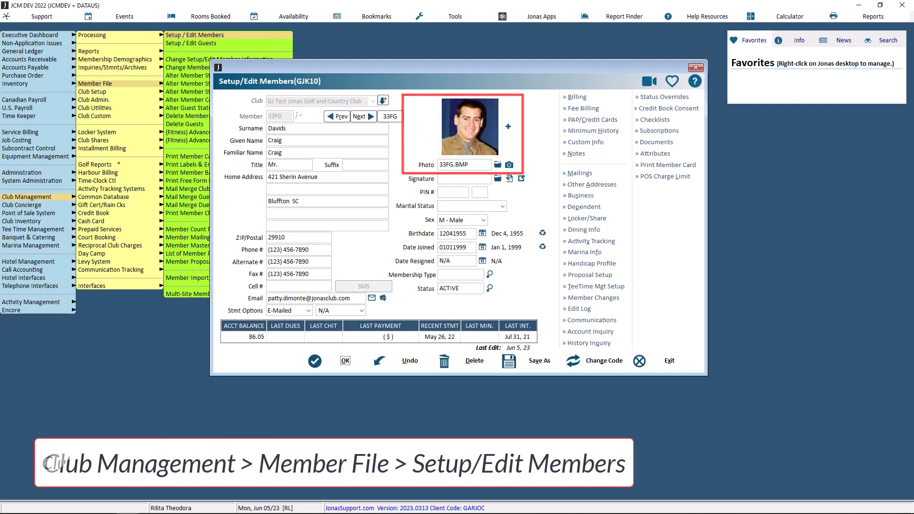
- Exit the member record and reach MembersFirst Profile via Club Management > Interfaces > MembersFirst Interface
{"action": "left_click", "coordinate": [197, 277]}
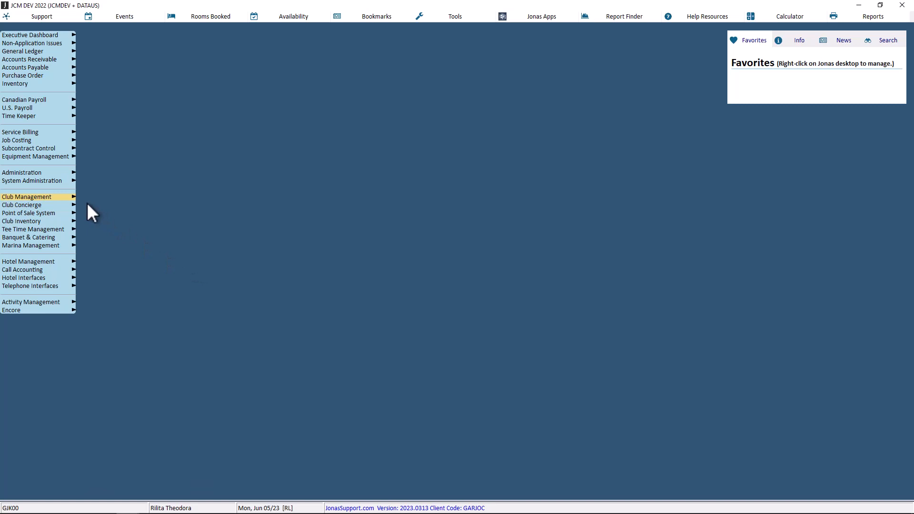
{"action": "left_click", "coordinate": [27, 196]}
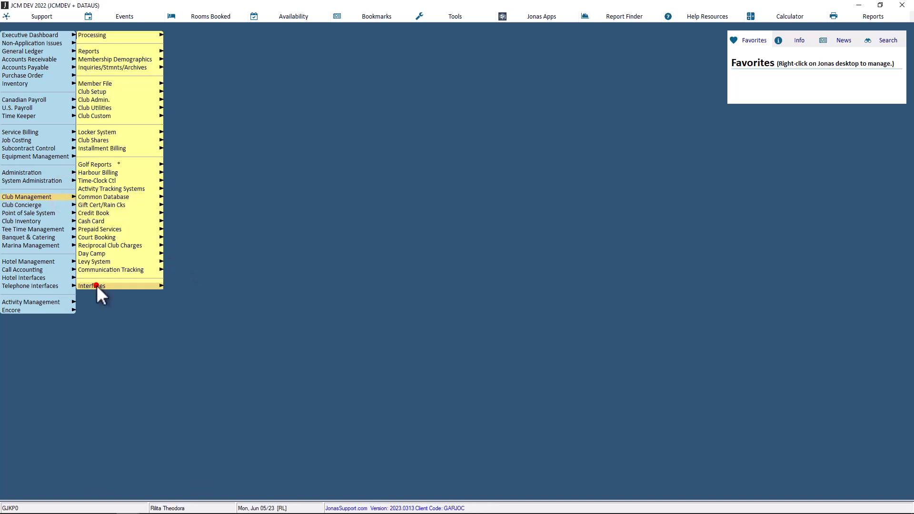
{"action": "left_click", "coordinate": [91, 285]}
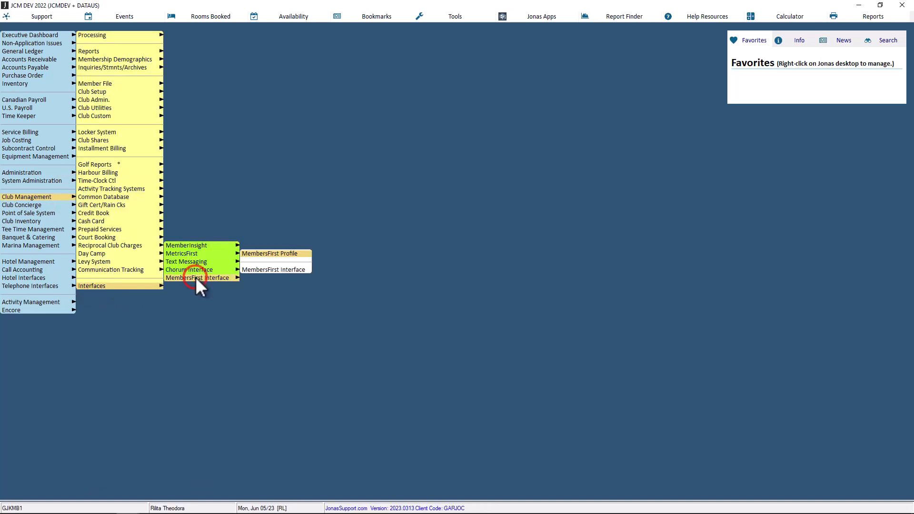
{"action": "left_click", "coordinate": [269, 254]}
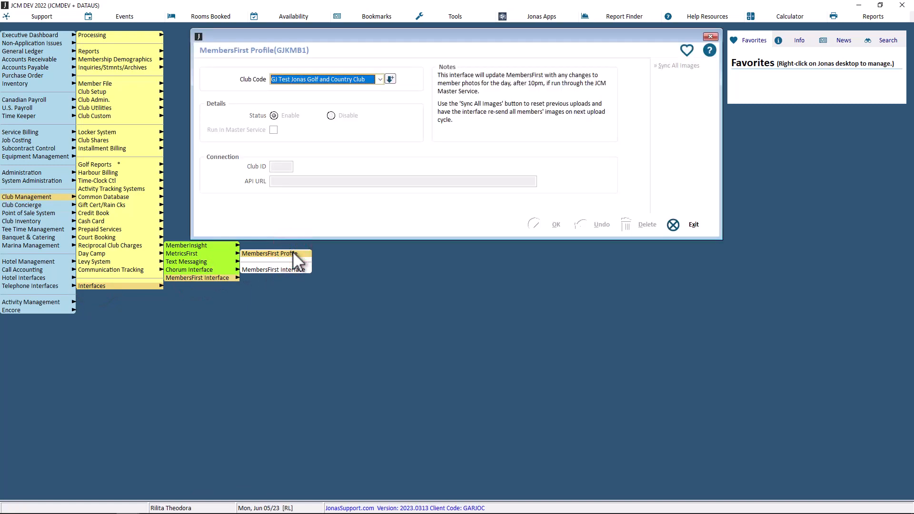
{"action": "mouse_move", "coordinate": [390, 79]}
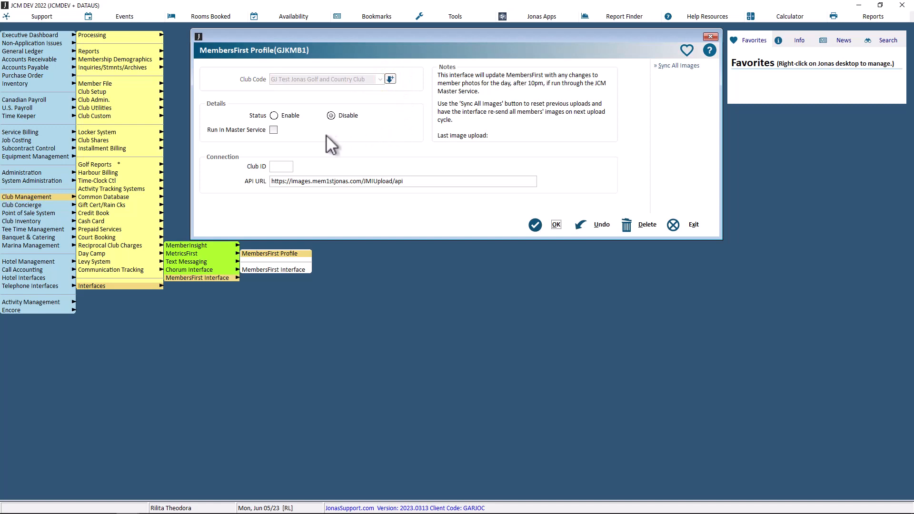
- Set the interface status to Enable and tick Run in Master Service
{"action": "left_click", "coordinate": [274, 115]}
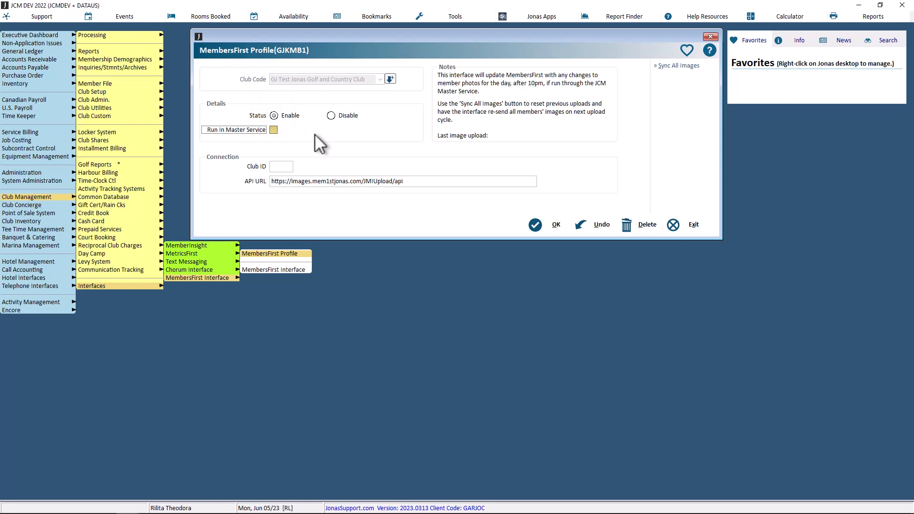
{"action": "mouse_move", "coordinate": [290, 147]}
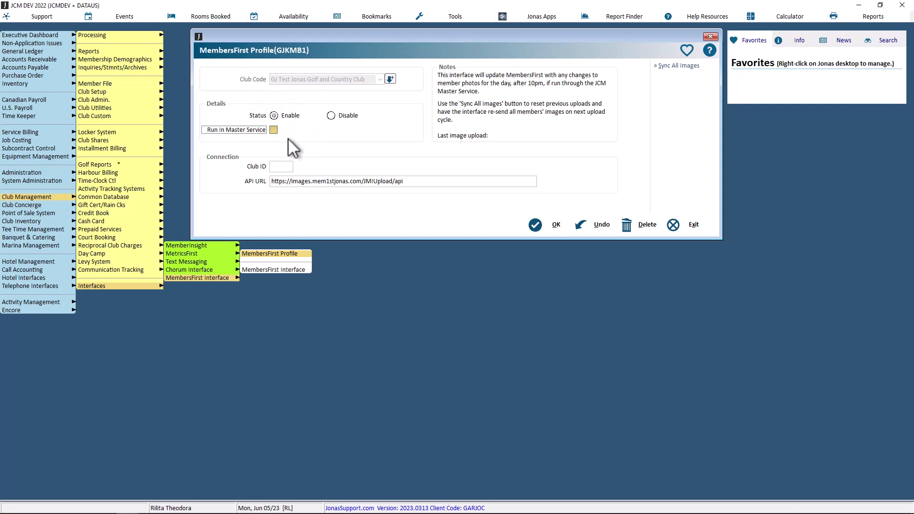
{"action": "left_click", "coordinate": [273, 130]}
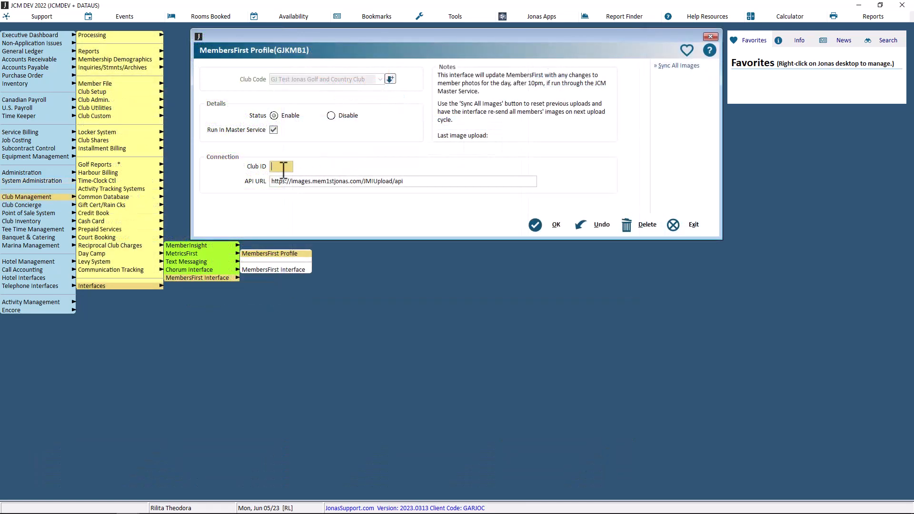
- Enter Club ID 1120, save the profile with OK, and view the website member directory with photos
{"action": "type", "text": "1120"}
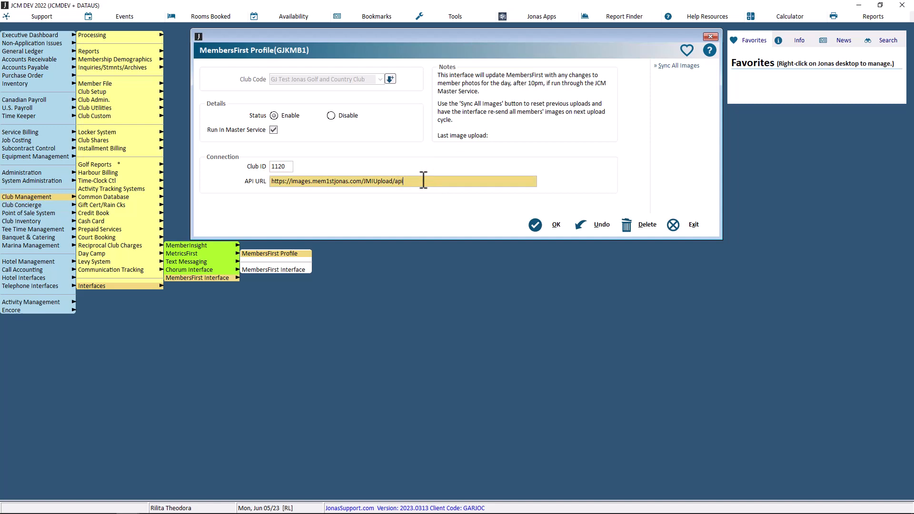
{"action": "mouse_move", "coordinate": [467, 181]}
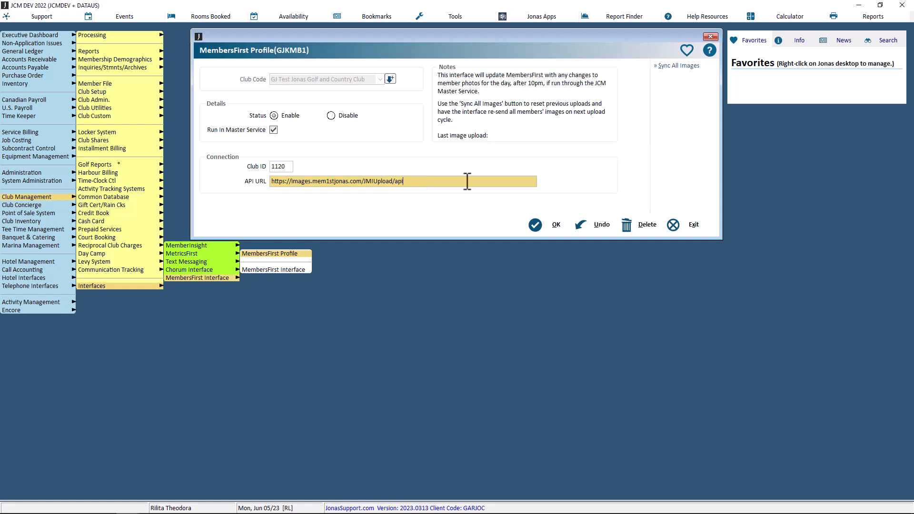
{"action": "mouse_move", "coordinate": [680, 66]}
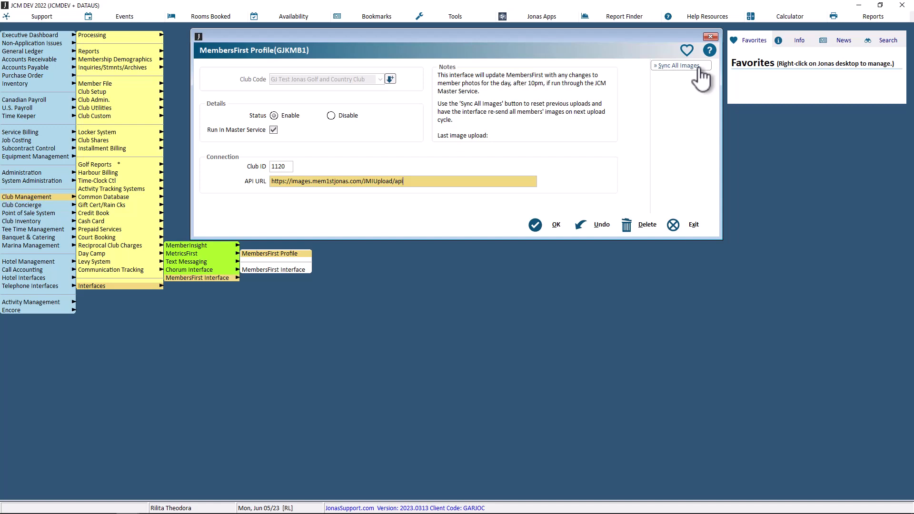
{"action": "mouse_move", "coordinate": [623, 200]}
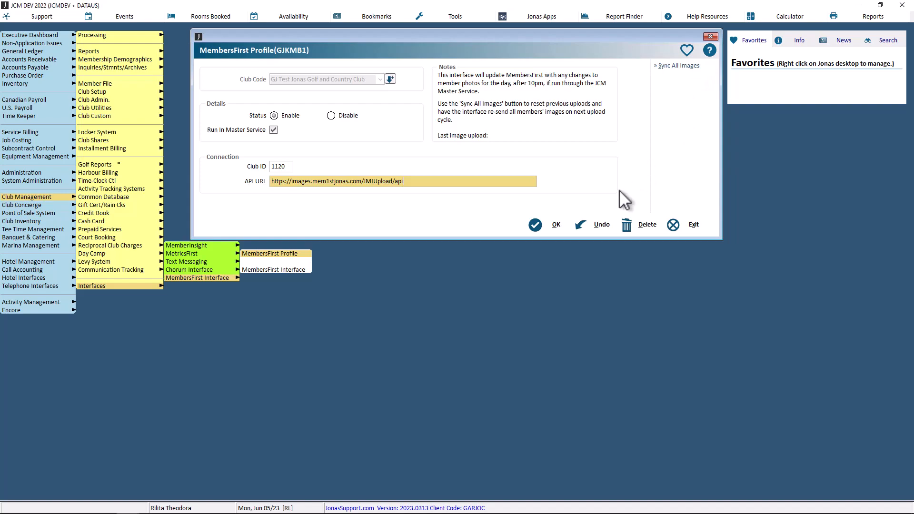
{"action": "left_click", "coordinate": [555, 224]}
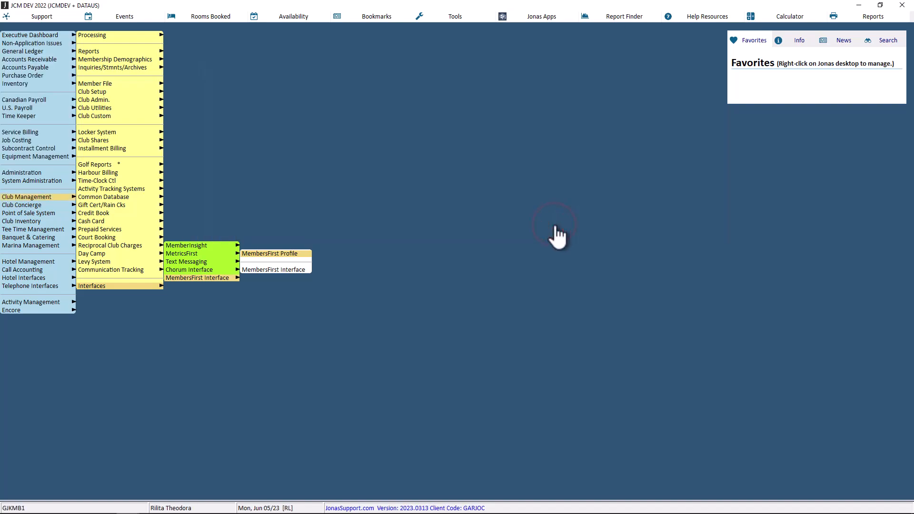
{"action": "left_click", "coordinate": [269, 253]}
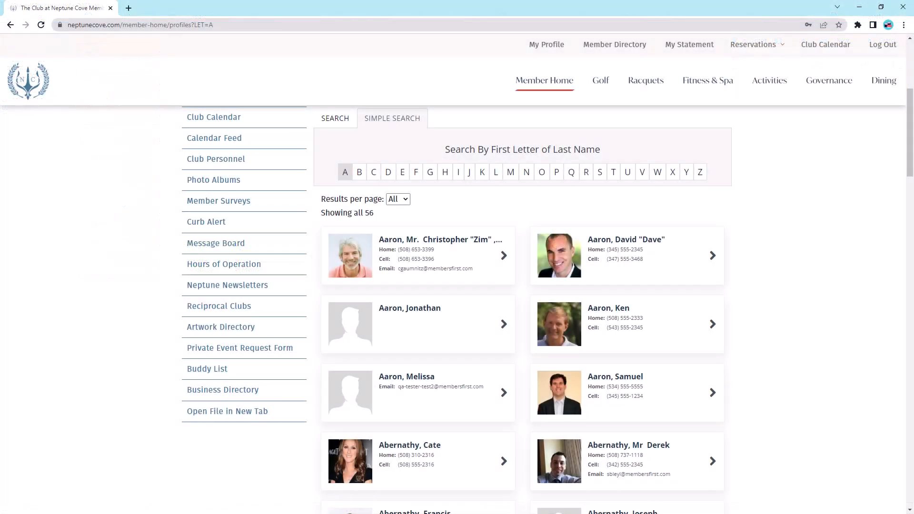